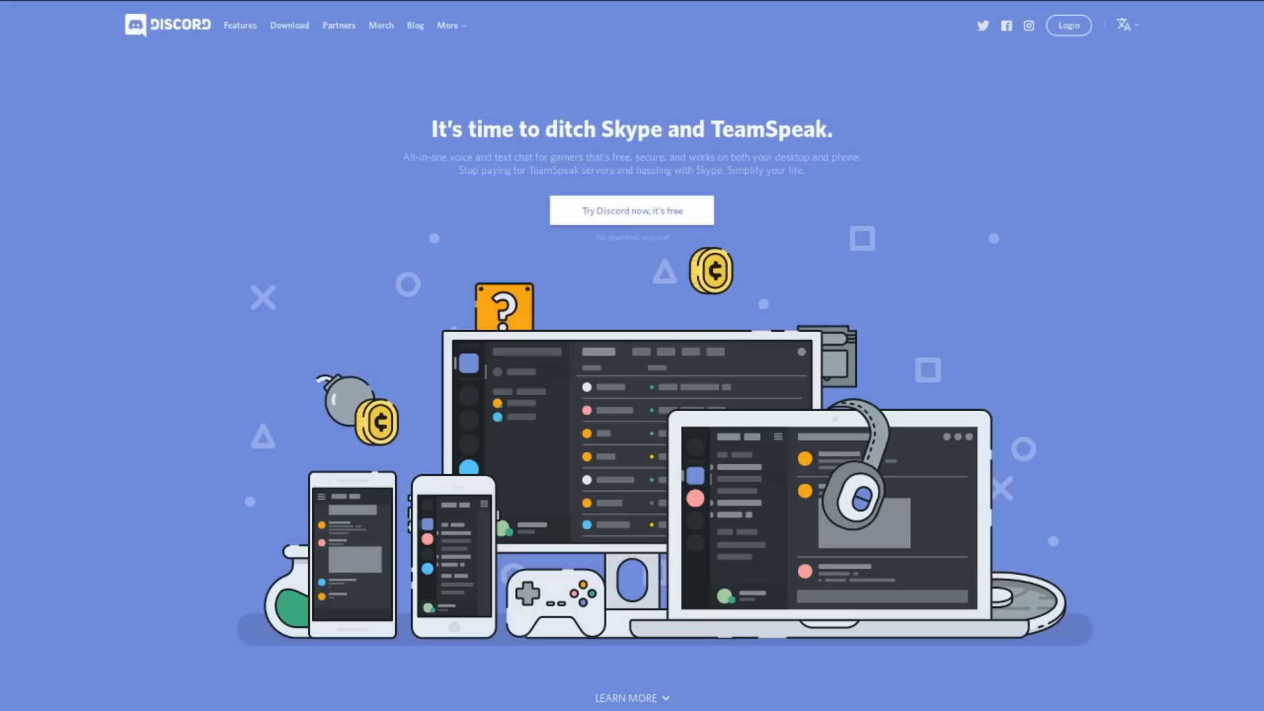
# Switch from the Discord homepage into the /r/linux_gaming server's voice_chat channel
pyautogui.click(632, 210)
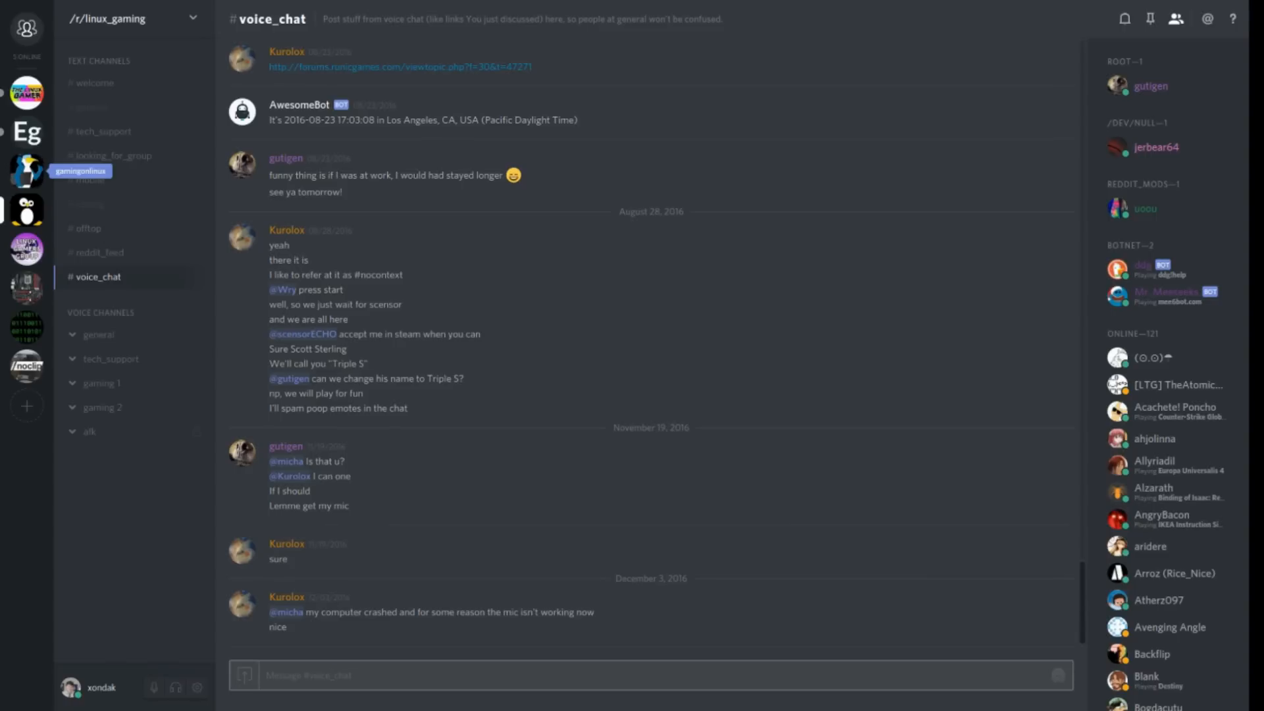
# View the Egee.io server's #general chat, then move to the website's free voice chat Features page
pyautogui.click(27, 172)
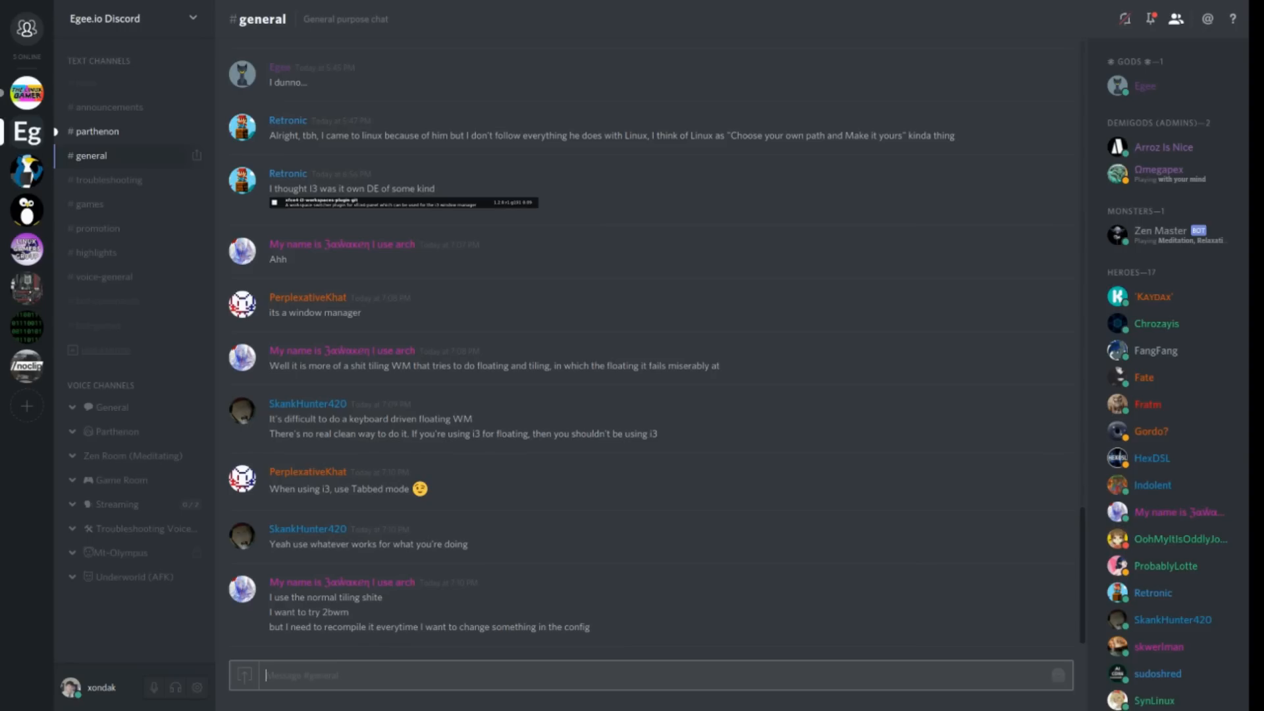
pyautogui.click(25, 92)
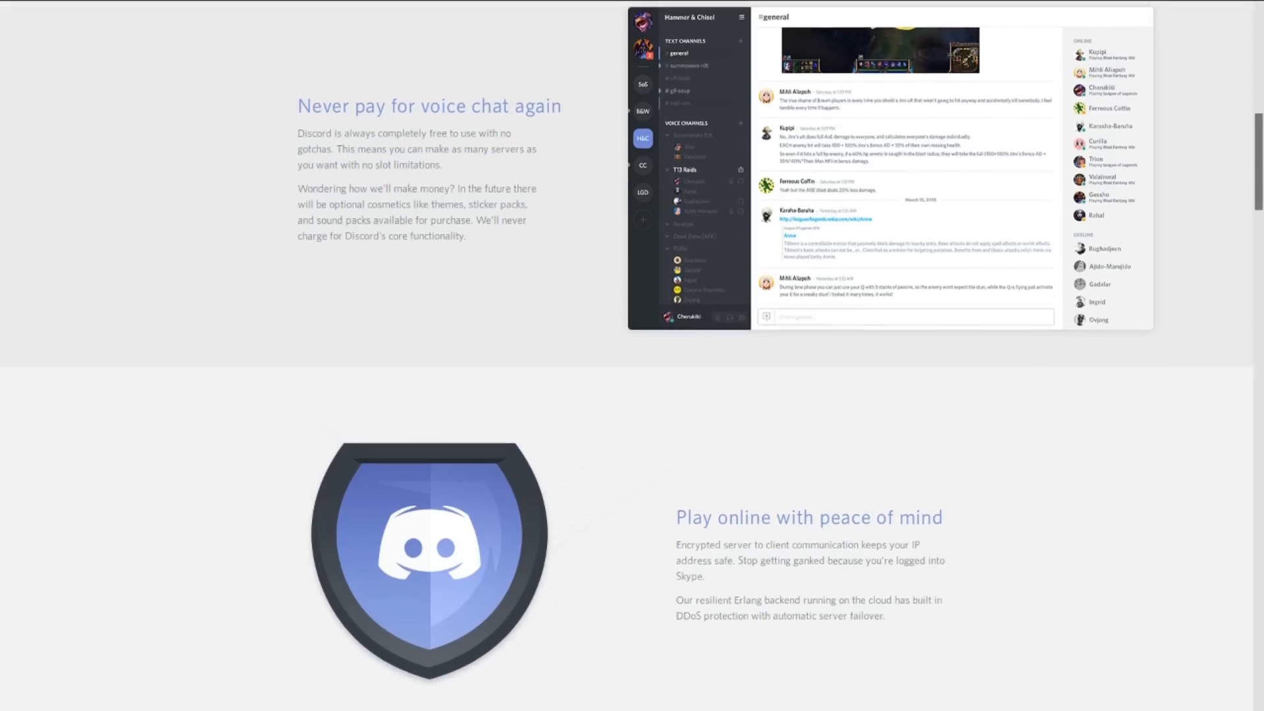
# Review the remaining feature sections, then reach the 'Get Discord for Linux' deb download page
pyautogui.scroll(-3)
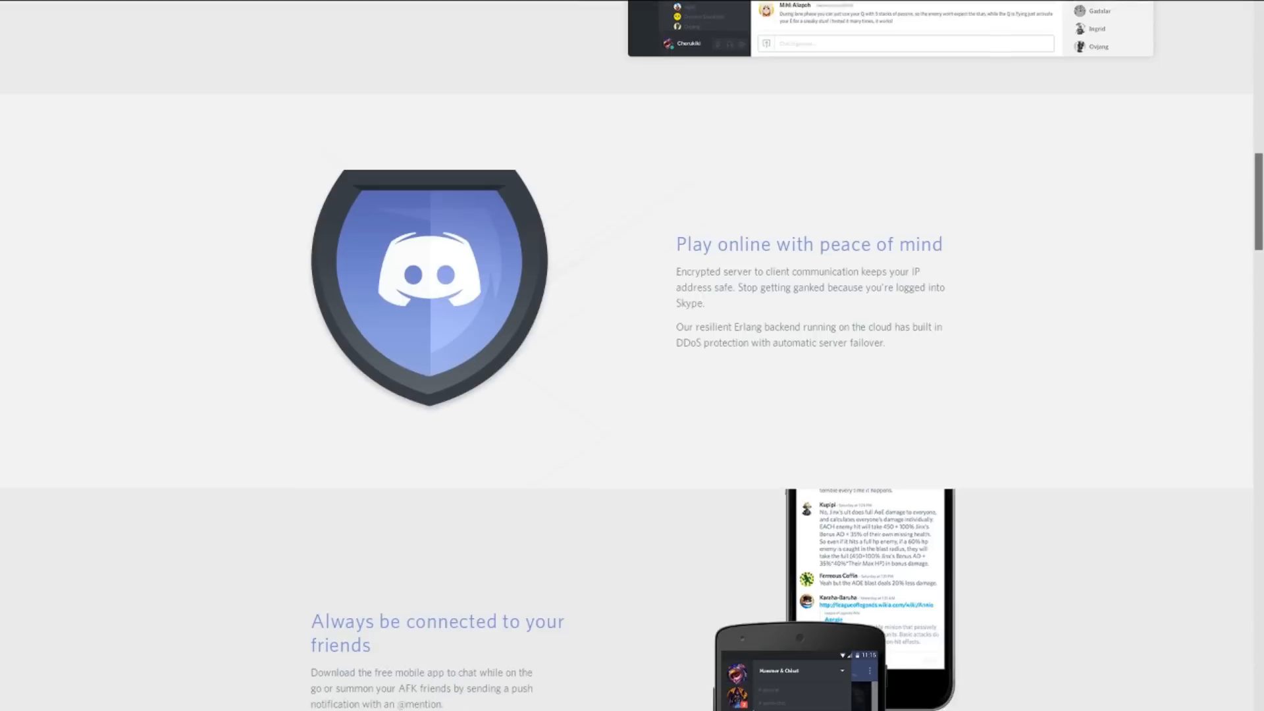
pyautogui.scroll(-3)
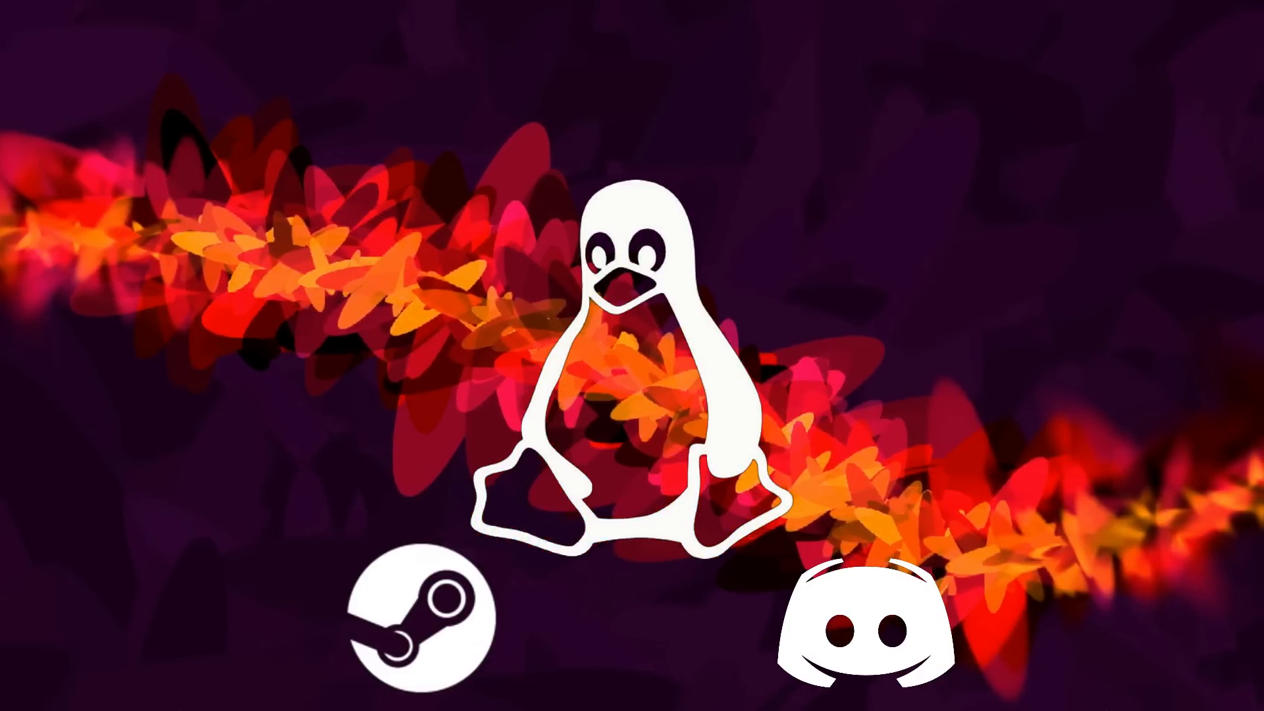
pyautogui.click(859, 622)
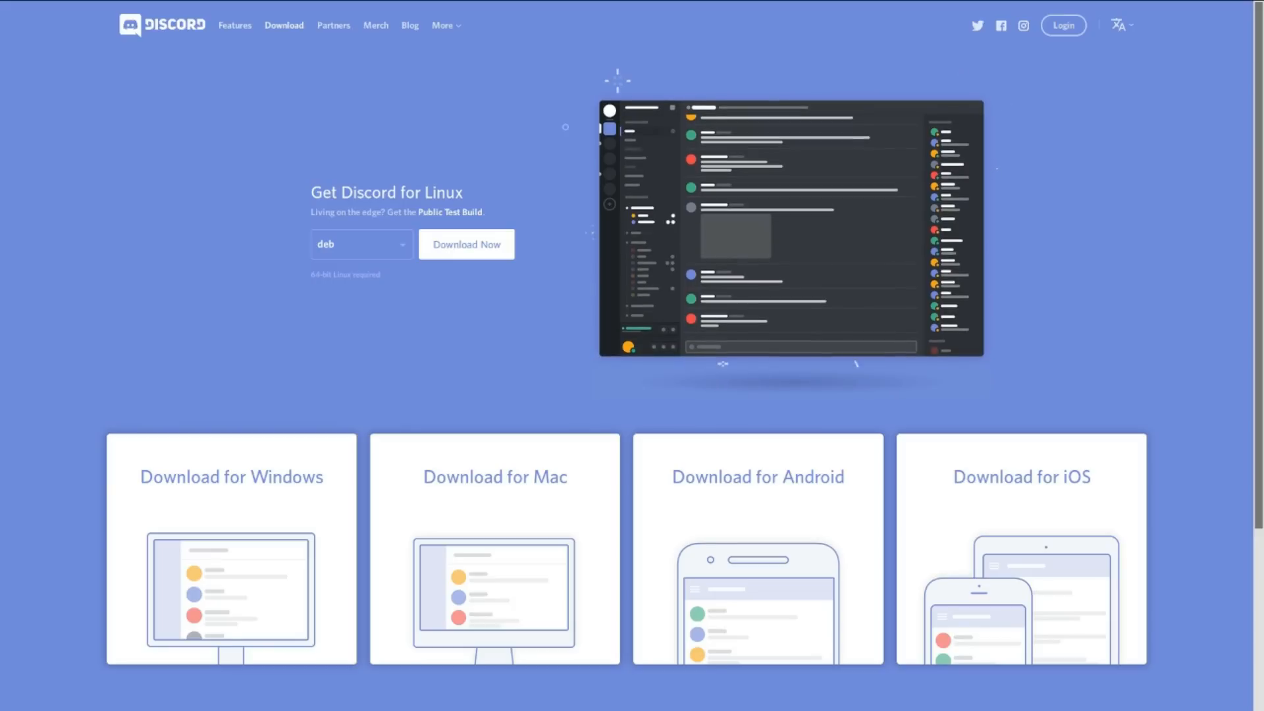